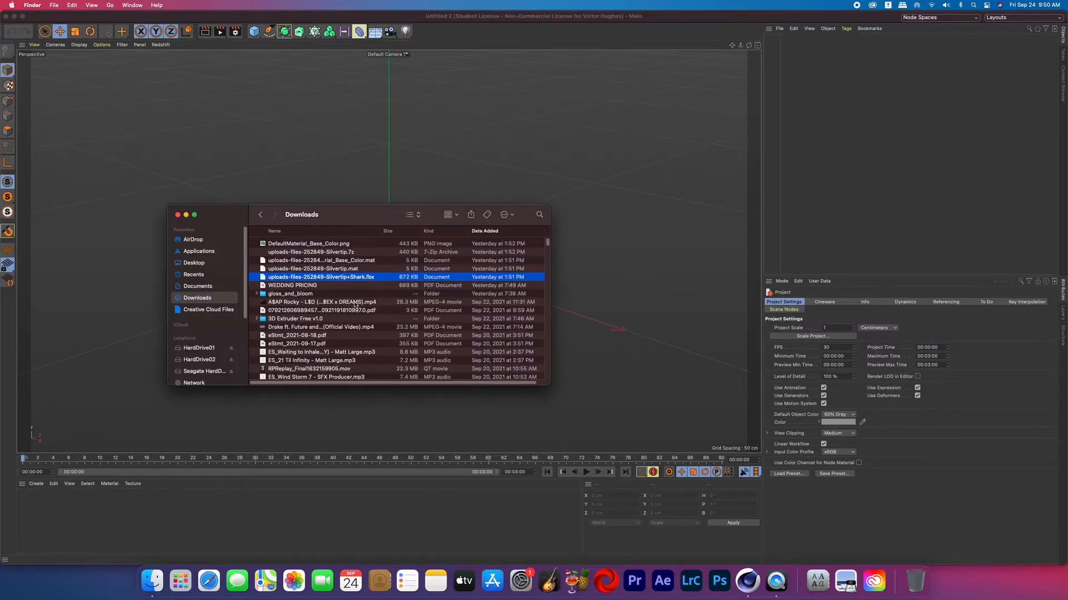
# Step: Load the Silvertip Shark FBX from Downloads into Cinema 4D
pyautogui.doubleClick(320, 277)
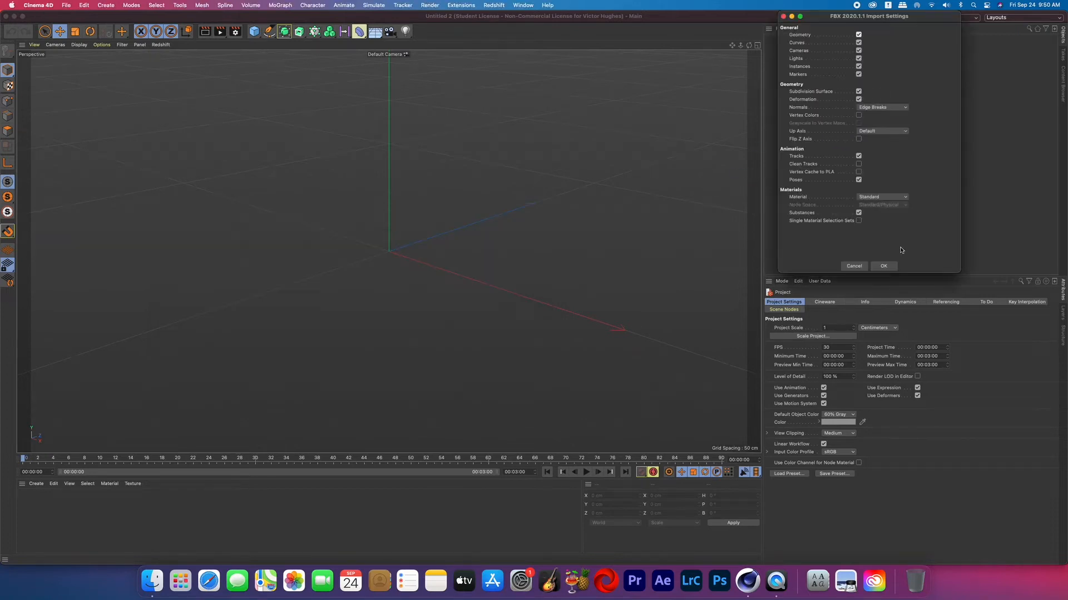
# Step: Accept the FBX import, group the shark Armature under a new Null and start material Mat
pyautogui.click(882, 266)
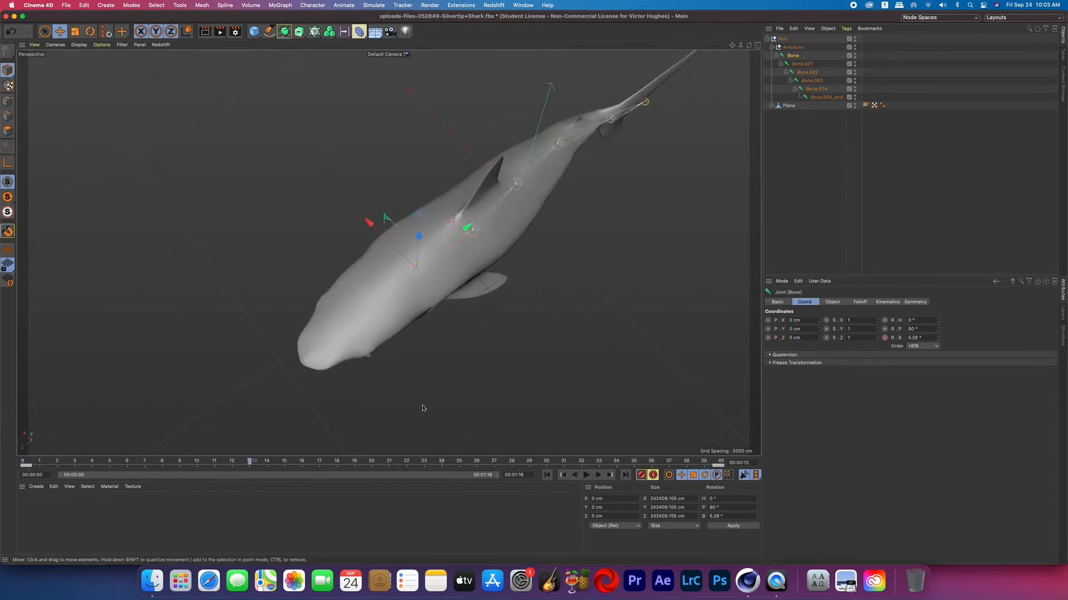
pyautogui.click(104, 6)
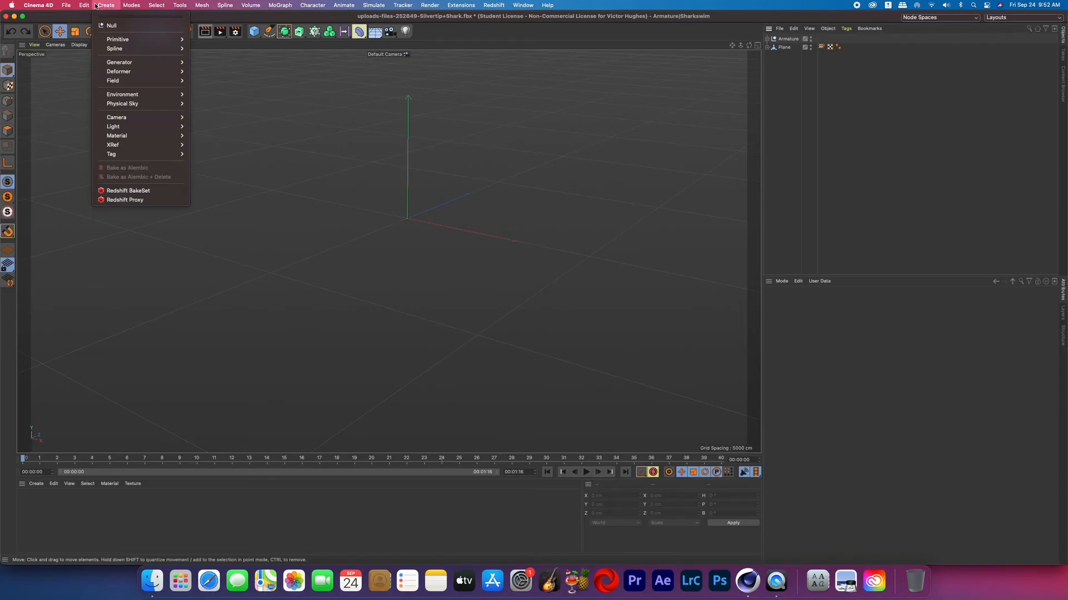
pyautogui.click(112, 25)
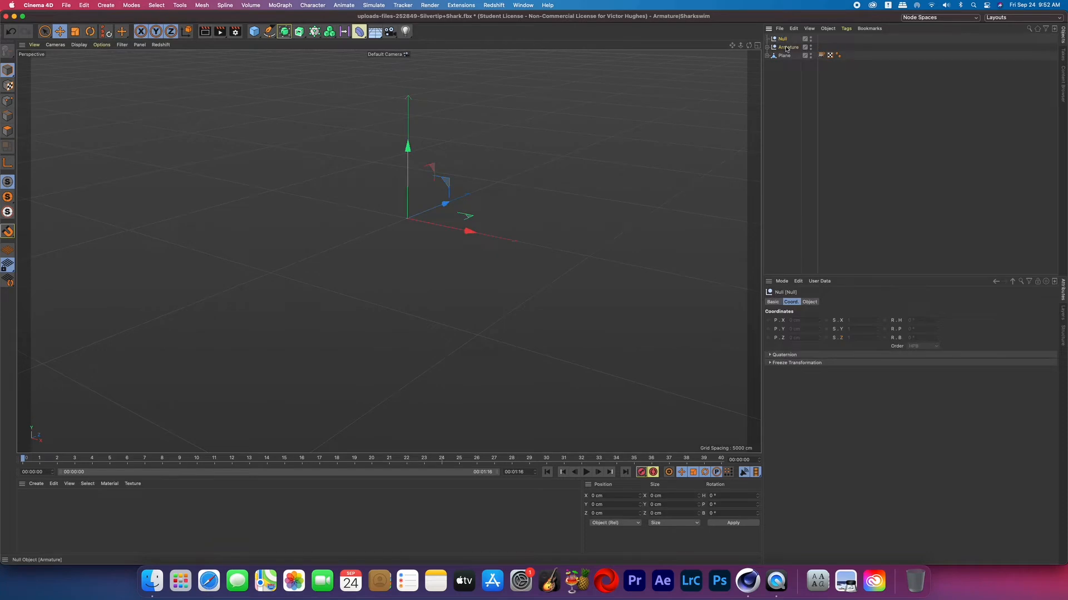
pyautogui.click(788, 56)
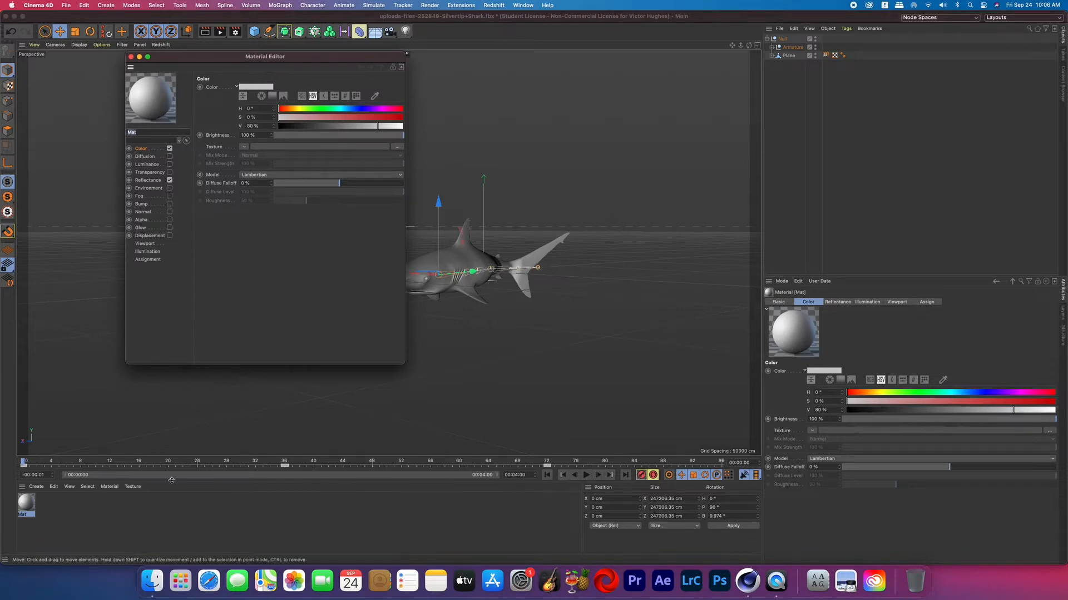
# Step: Assign the shark skin image as Mat's texture, keeping it at its original location
pyautogui.click(397, 146)
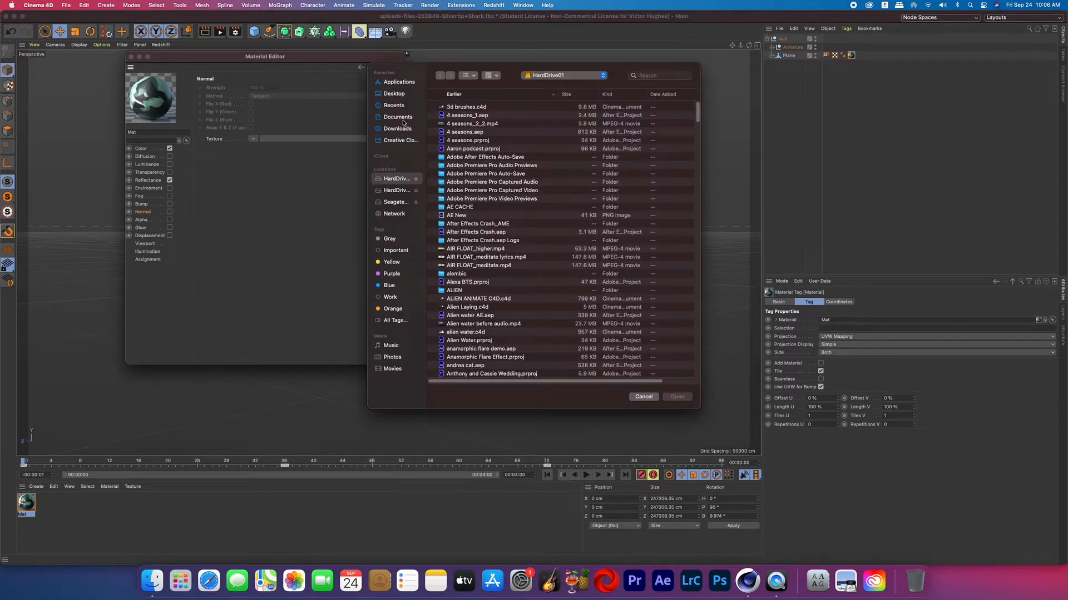
pyautogui.click(675, 397)
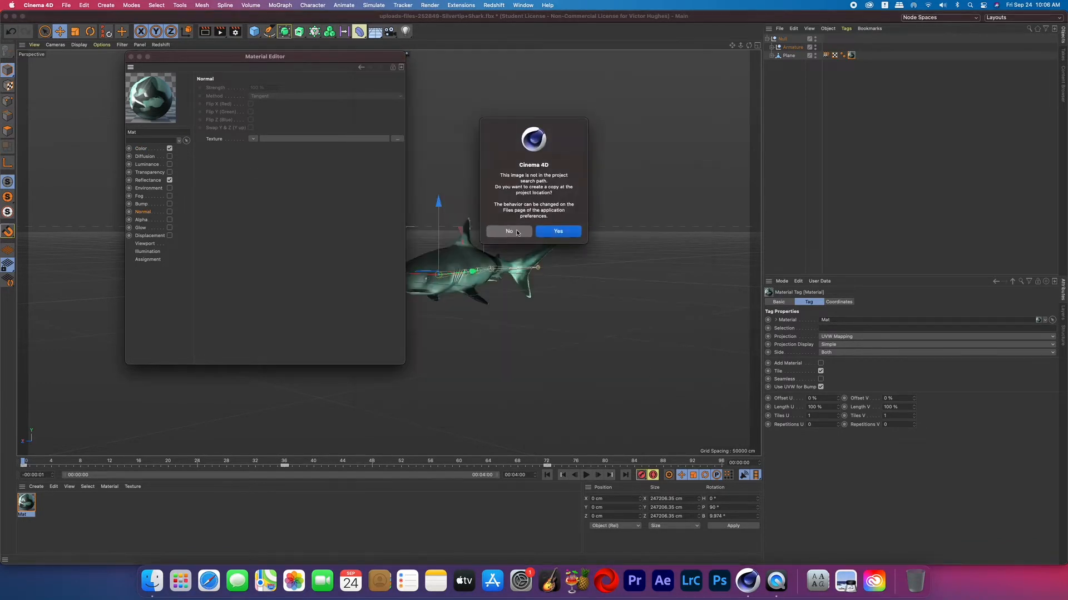
pyautogui.click(508, 231)
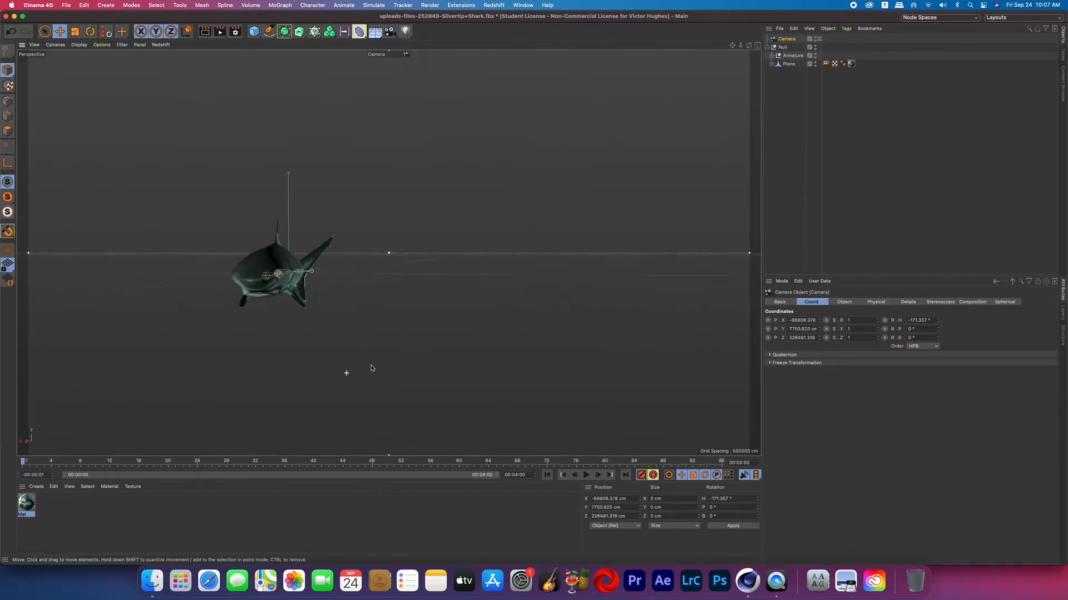
# Step: Frame the textured shark through the new camera and select its null
pyautogui.click(781, 47)
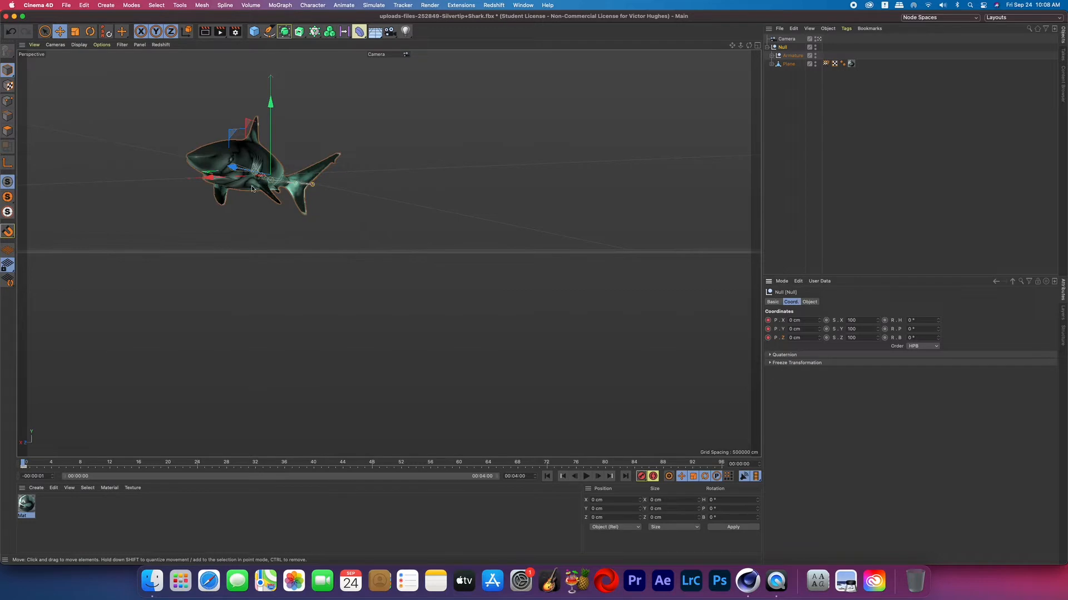
pyautogui.moveTo(4, 461)
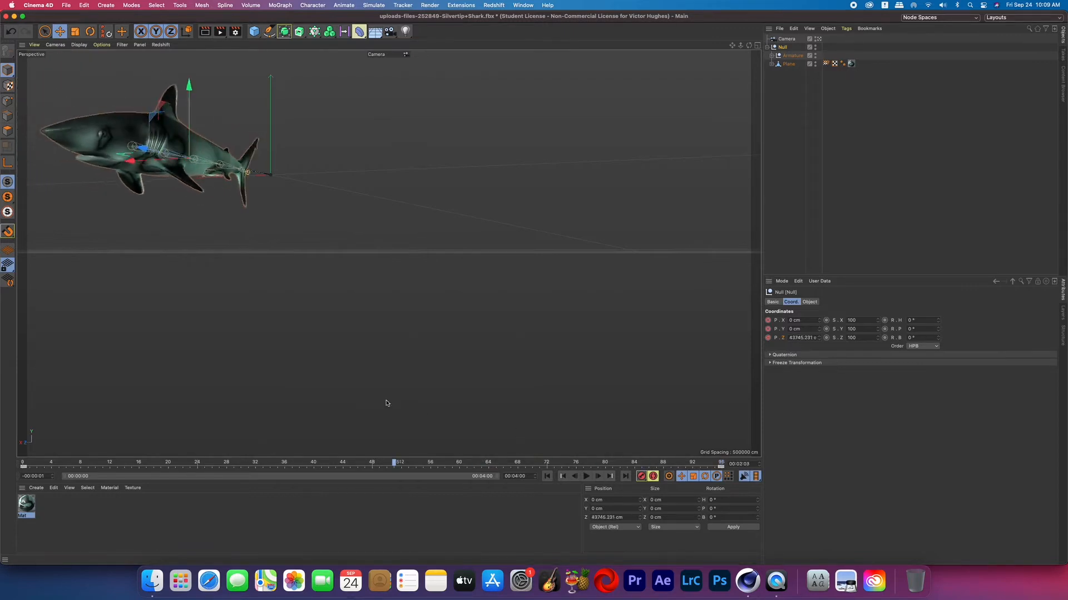
# Step: Keyframe the null's Z position and verify the keys in the Dope Sheet timeline
pyautogui.click(585, 476)
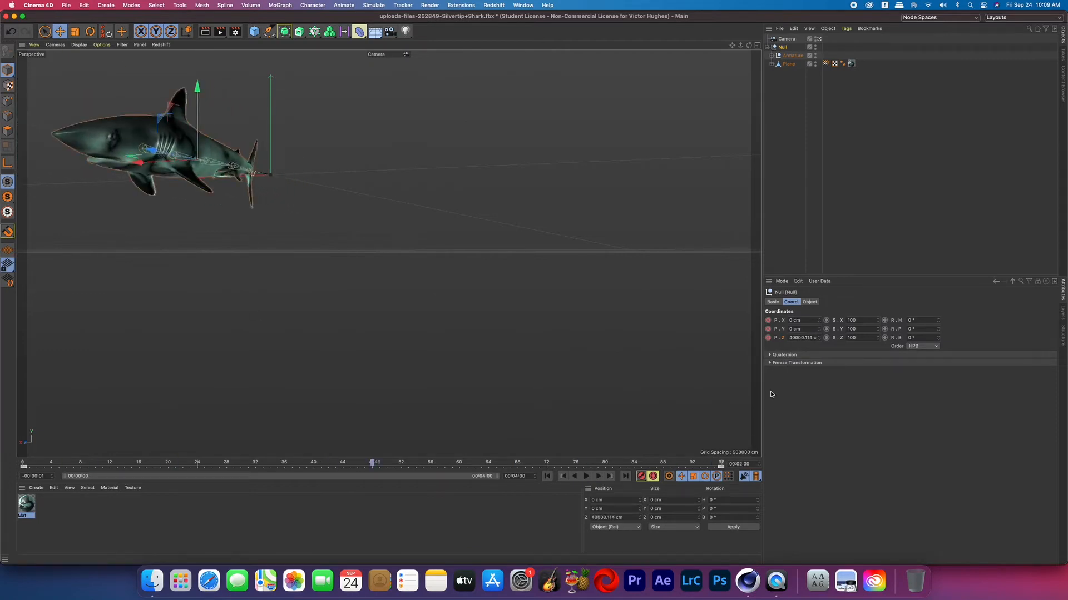
pyautogui.click(522, 6)
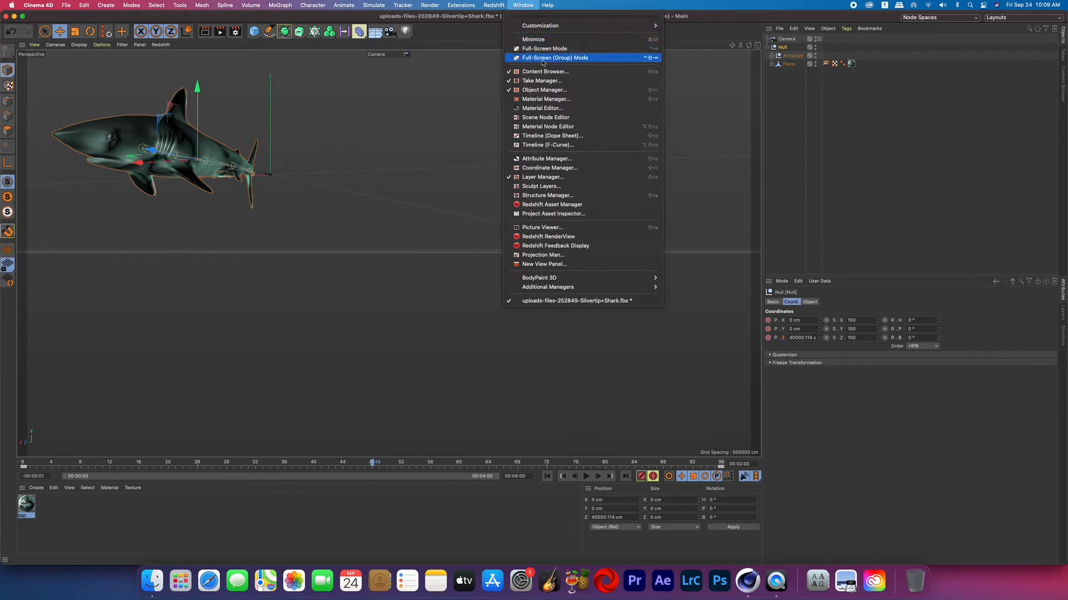
pyautogui.click(552, 135)
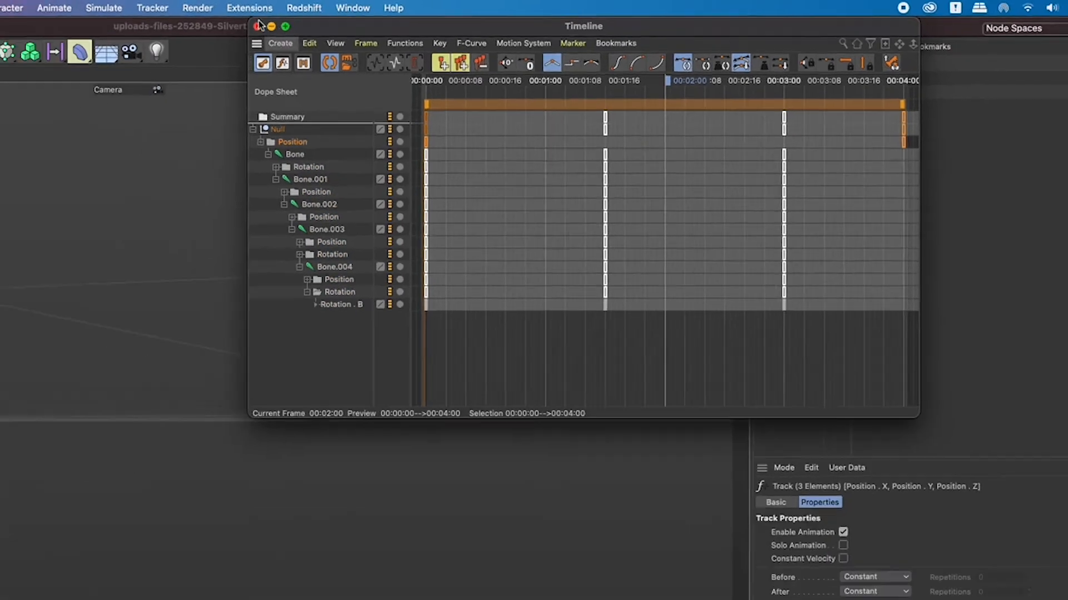
pyautogui.click(259, 27)
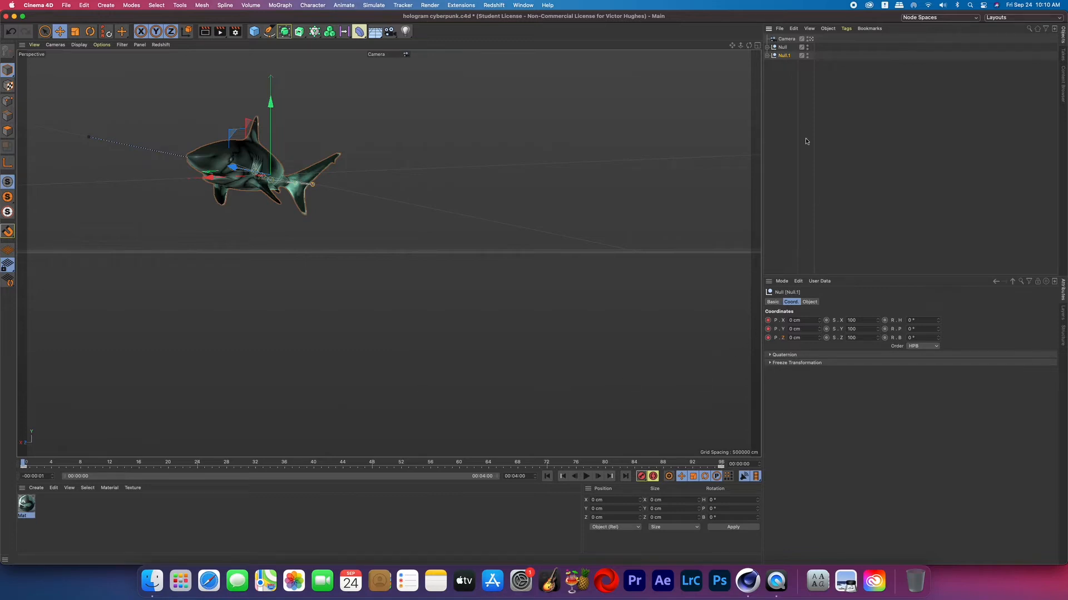
# Step: Group the duplicated shark under Null.2 at X -100000 cm, heading 17°
pyautogui.click(107, 6)
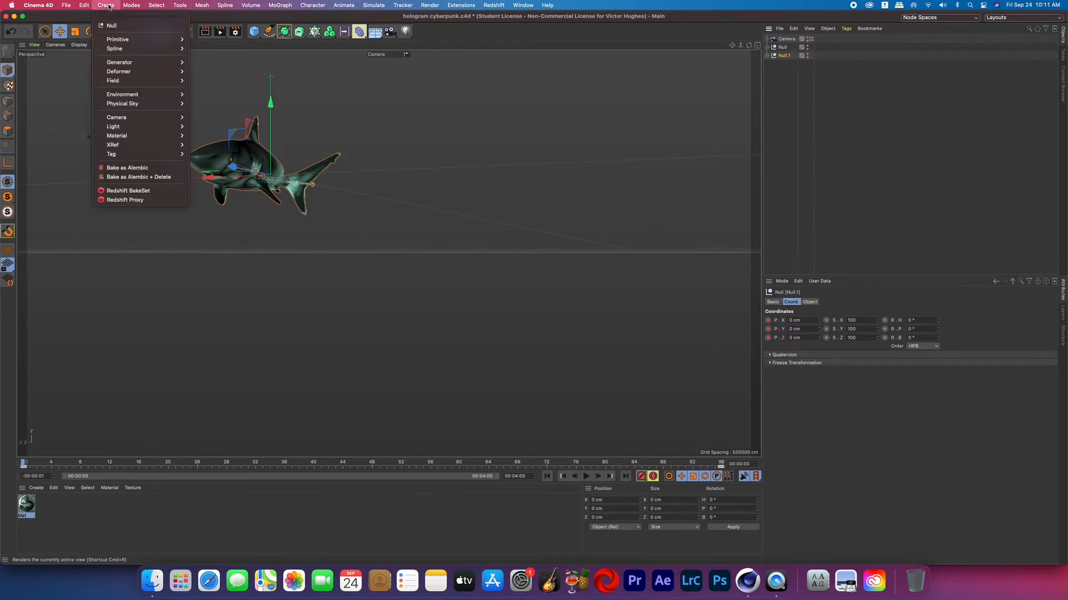
pyautogui.click(111, 26)
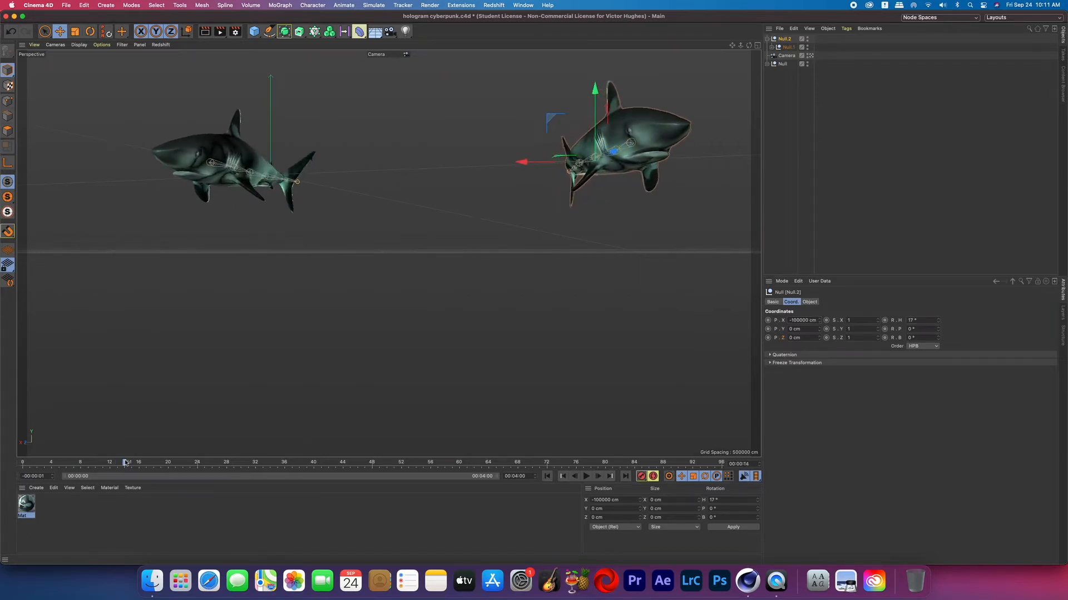
pyautogui.click(235, 31)
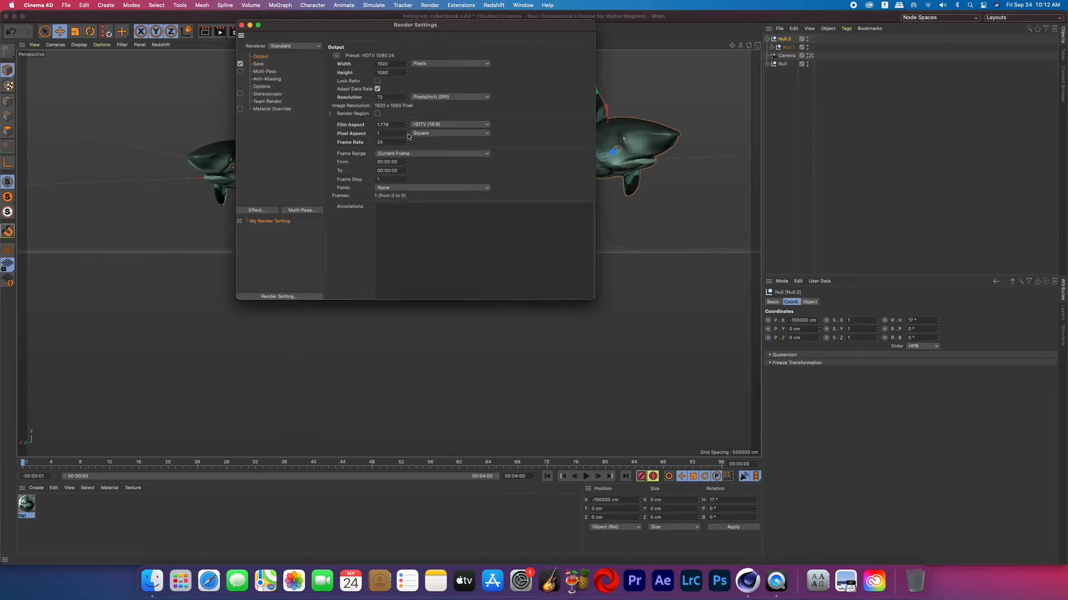
# Step: Set render output to PNG format with Alpha Channel enabled
pyautogui.click(258, 64)
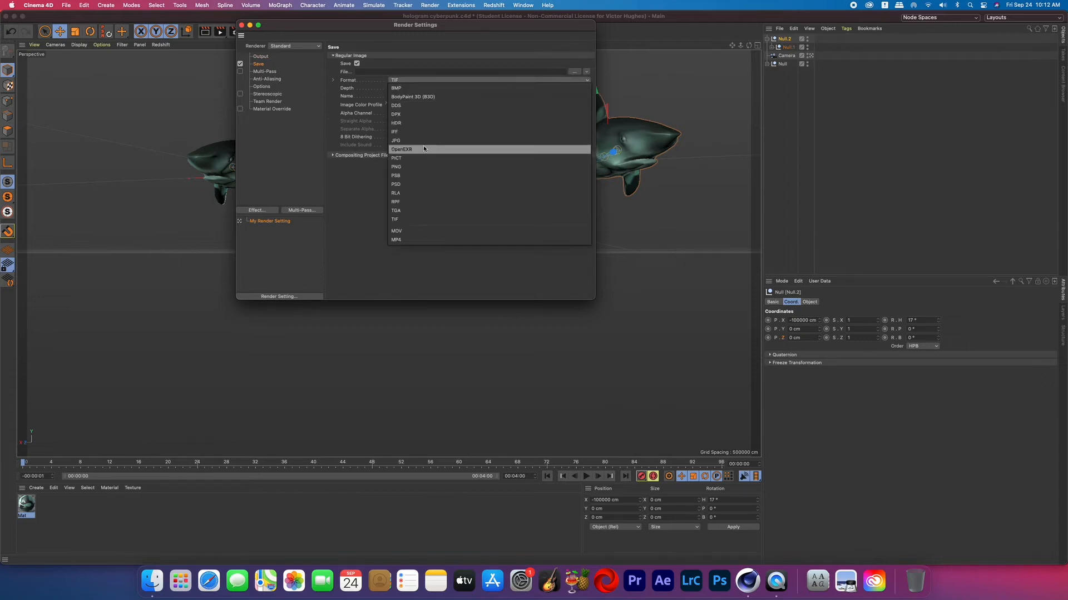
pyautogui.click(396, 167)
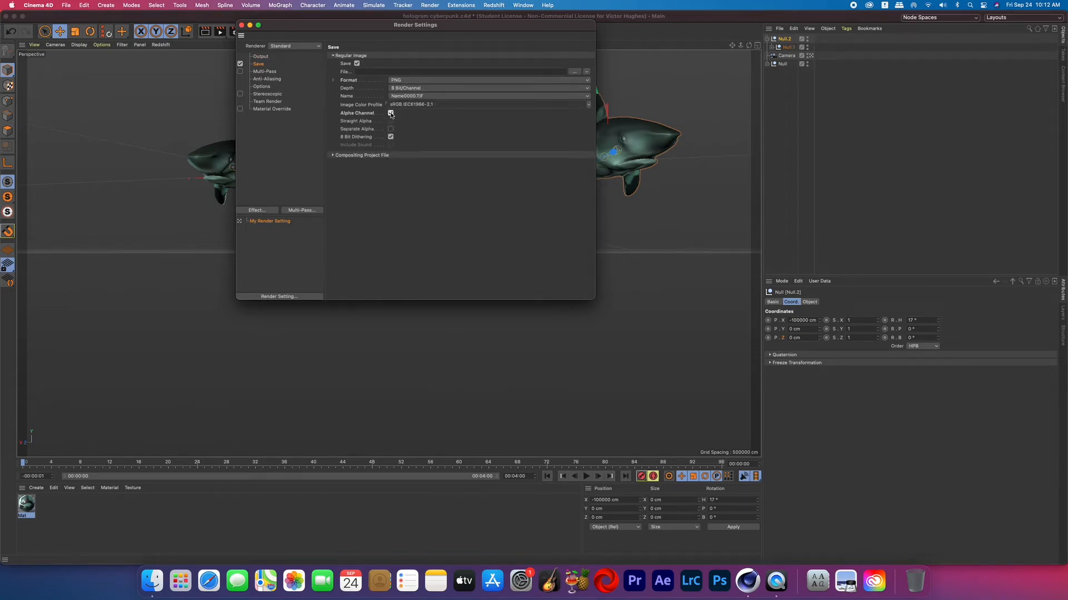
pyautogui.click(403, 31)
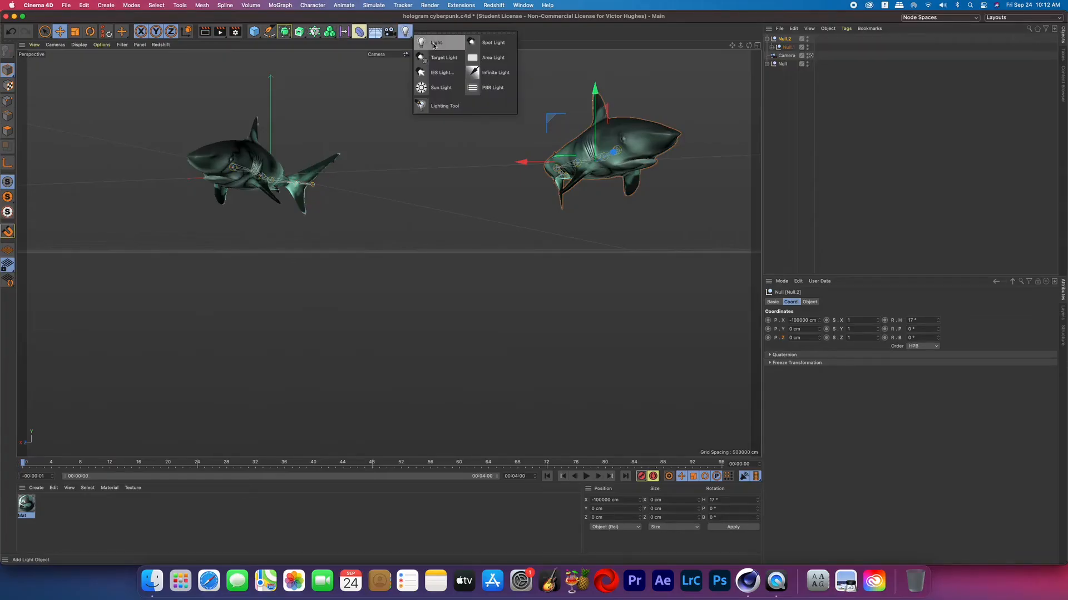
# Step: Add lights over the sharks and colour one magenta (hue 298°, S/V 100%)
pyautogui.click(436, 43)
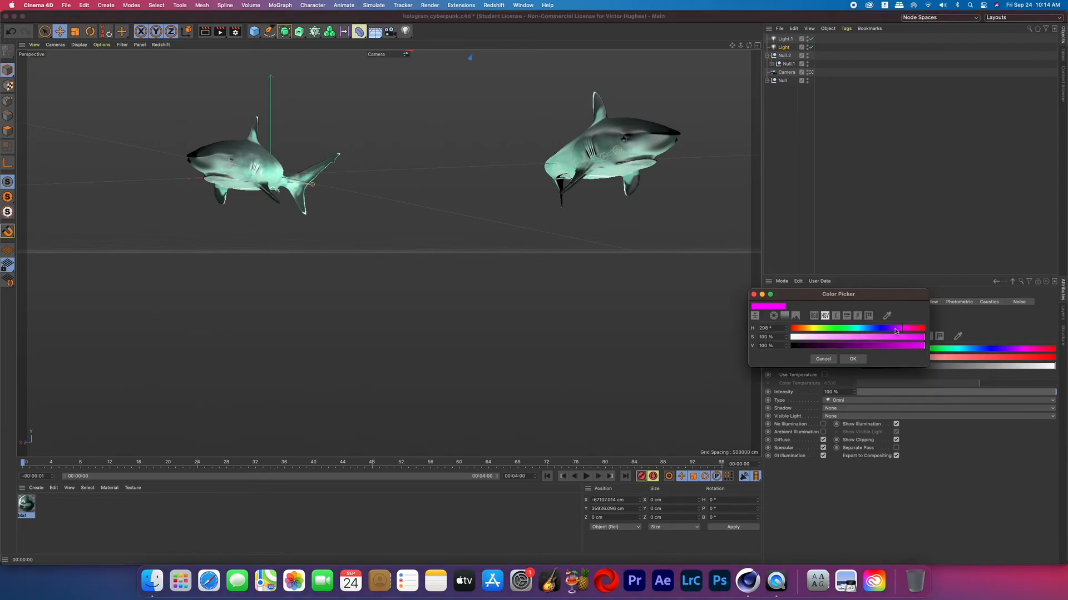
pyautogui.click(852, 359)
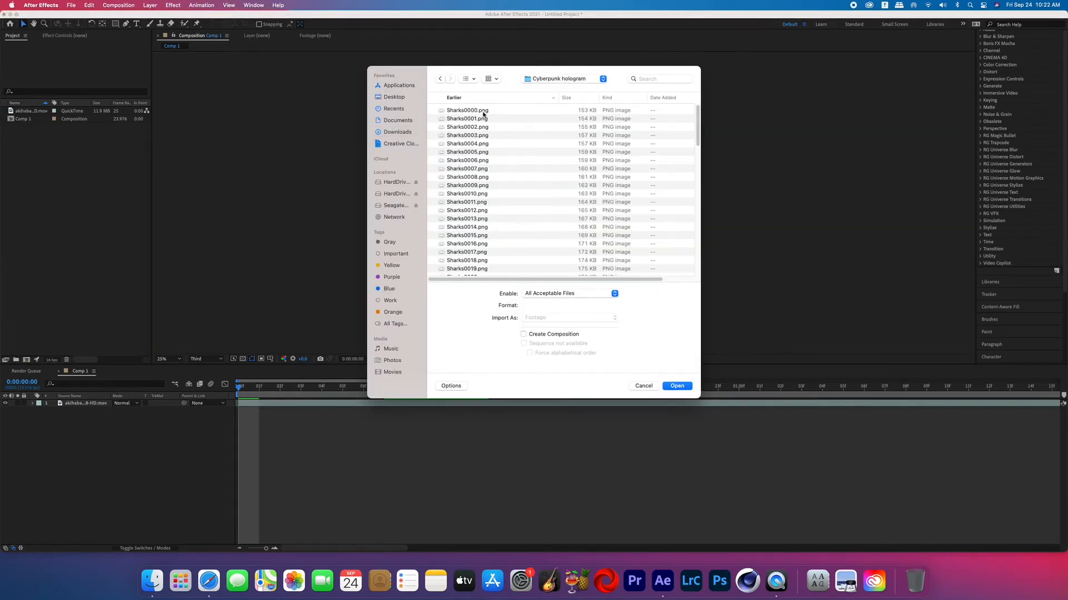
# Step: Import the rendered frames starting at Sharks0000.png as a PNG sequence
pyautogui.click(467, 110)
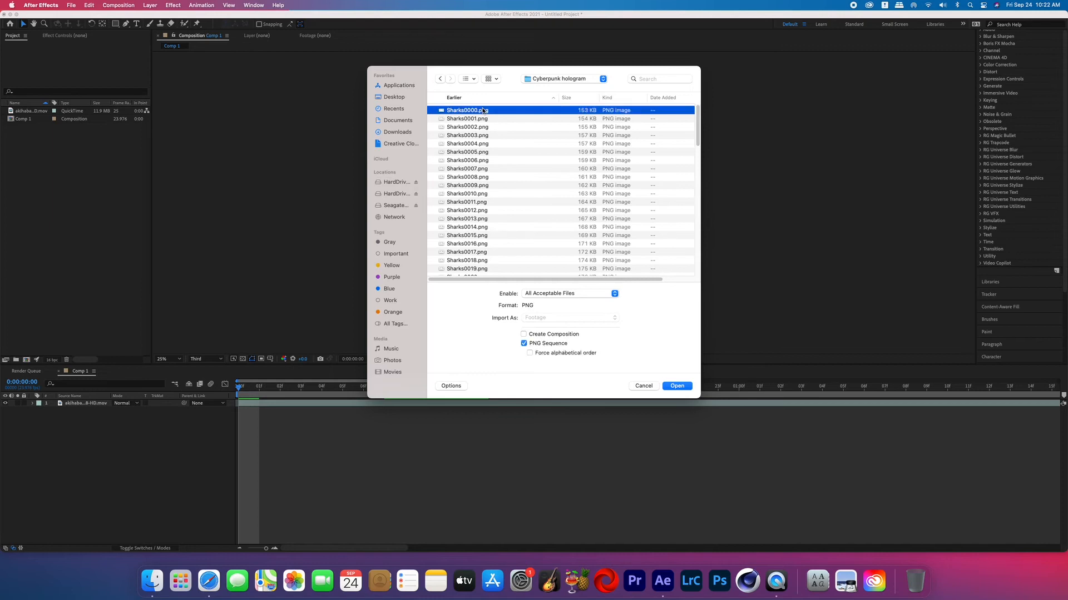
pyautogui.moveTo(543, 327)
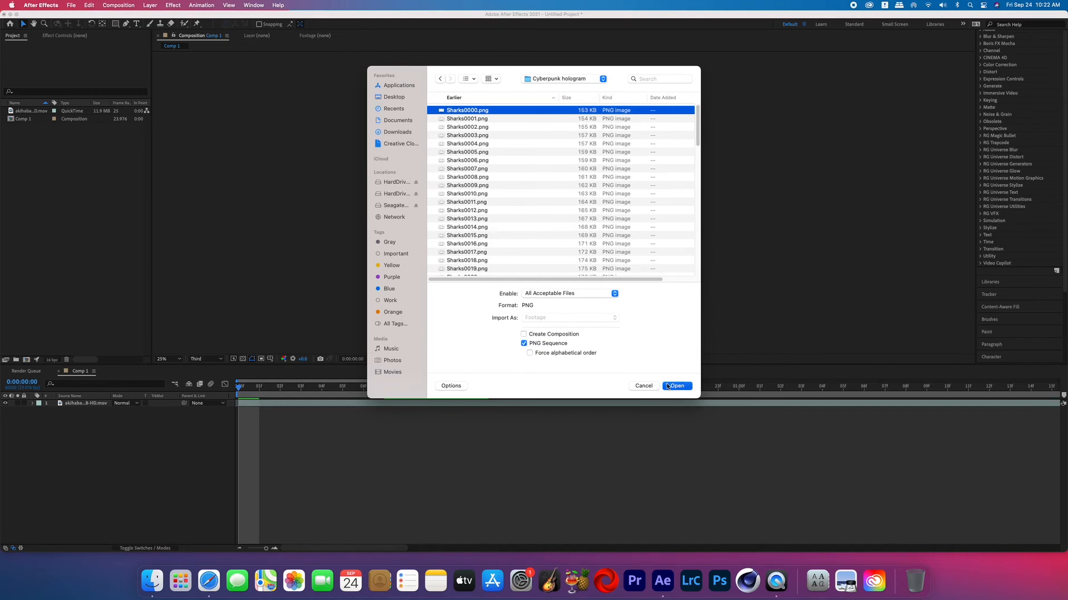
pyautogui.click(675, 386)
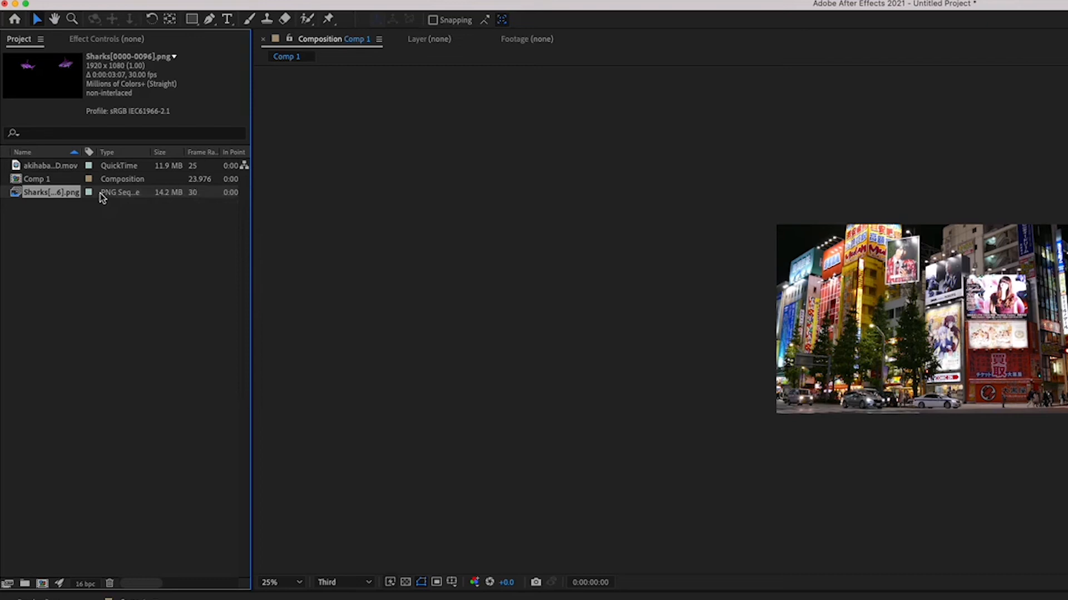
# Step: Interpret the Sharks sequence at 24 frames per second
pyautogui.rightClick(51, 192)
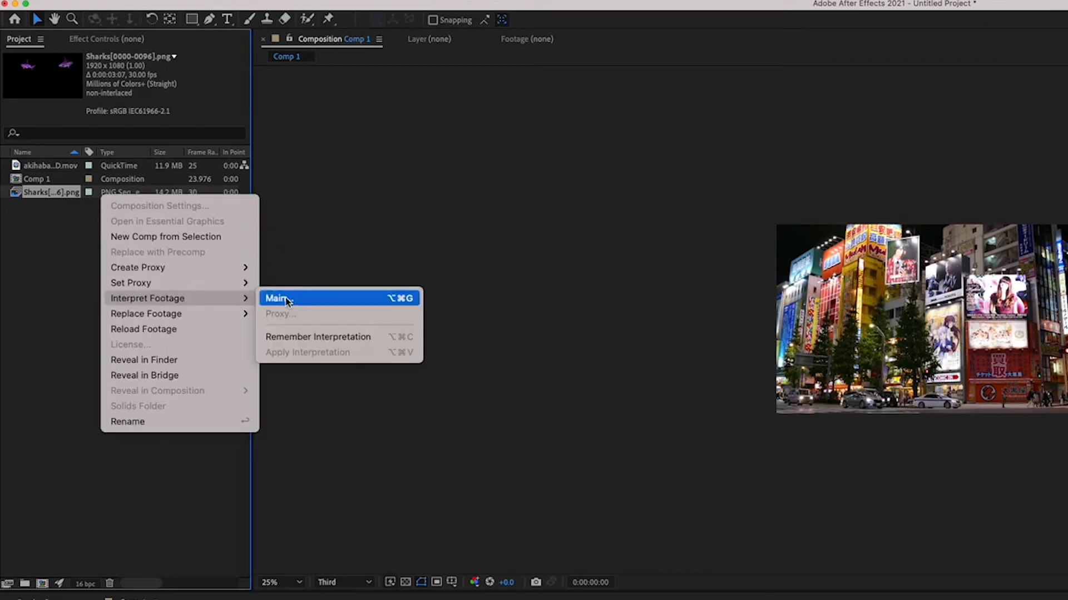
pyautogui.click(277, 298)
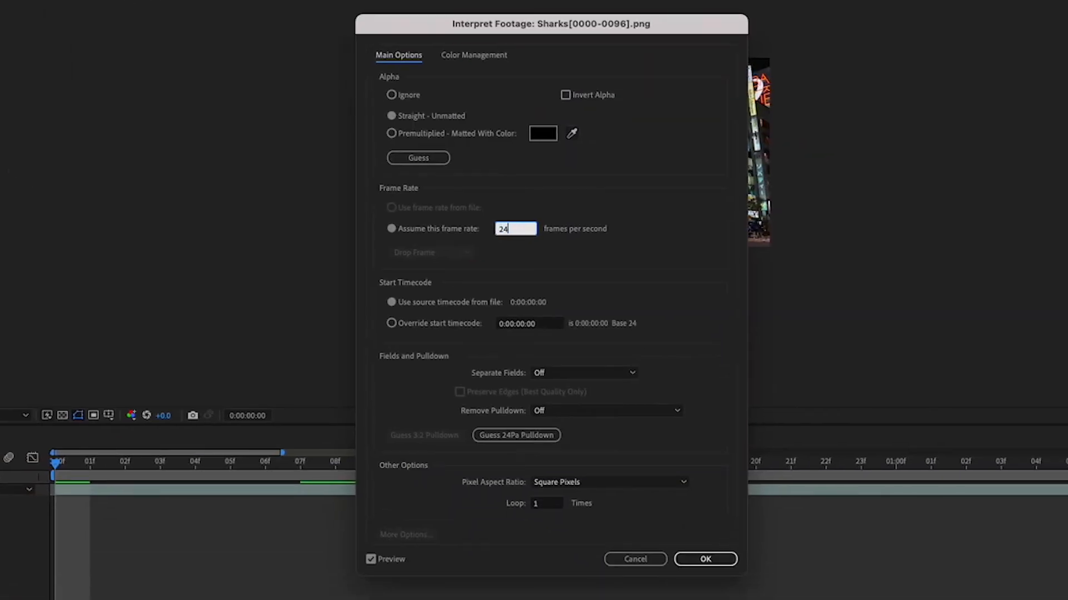
pyautogui.click(705, 559)
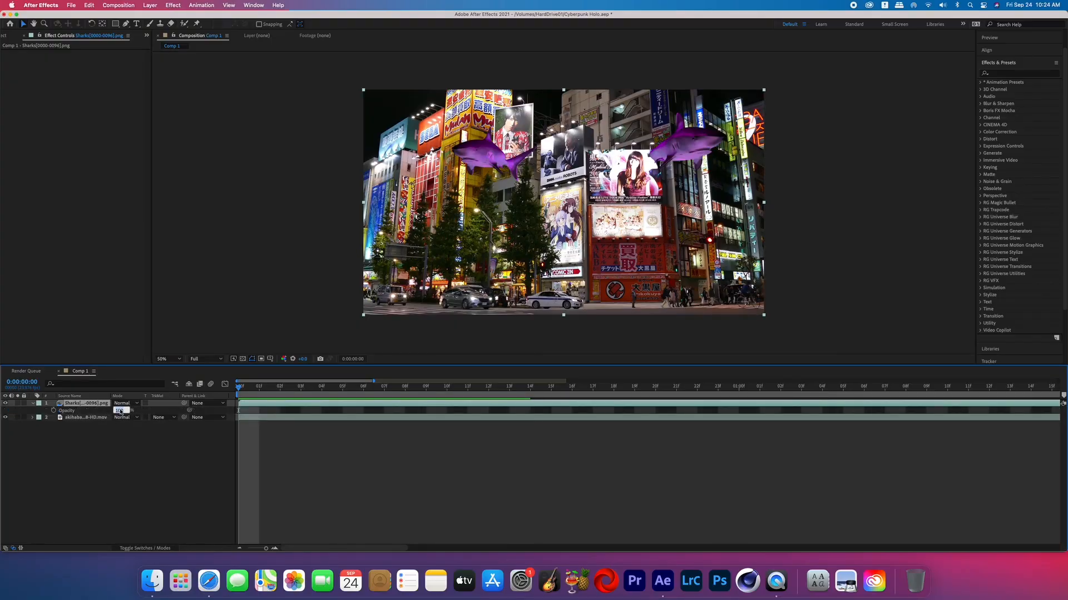
# Step: Apply the Optical Glow effect to the sharks layer, found by searching "glow" in Effects & Presets
pyautogui.write('glow')
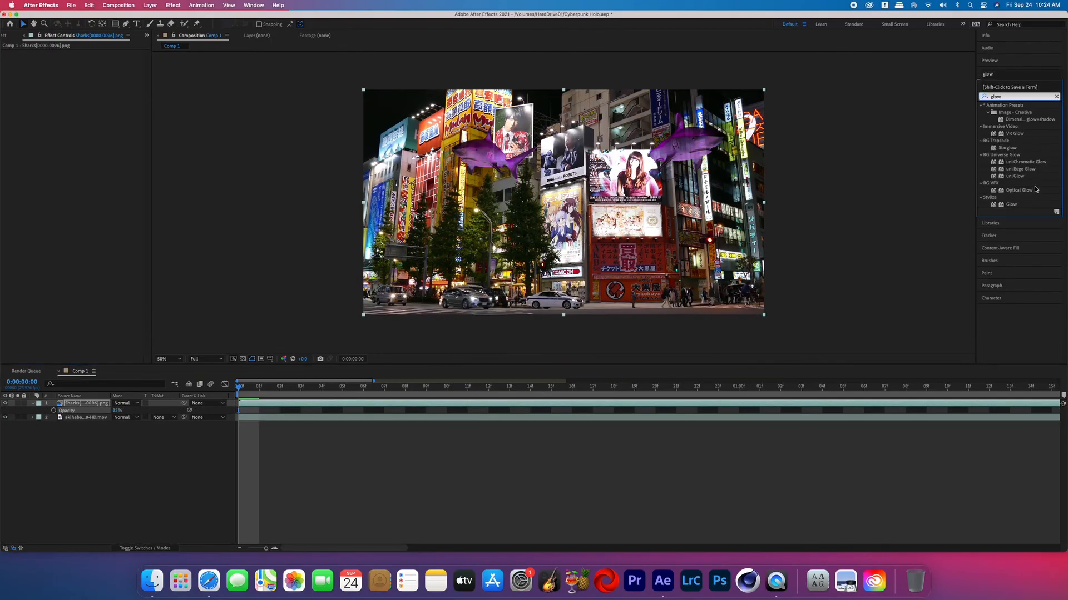
pyautogui.doubleClick(1018, 190)
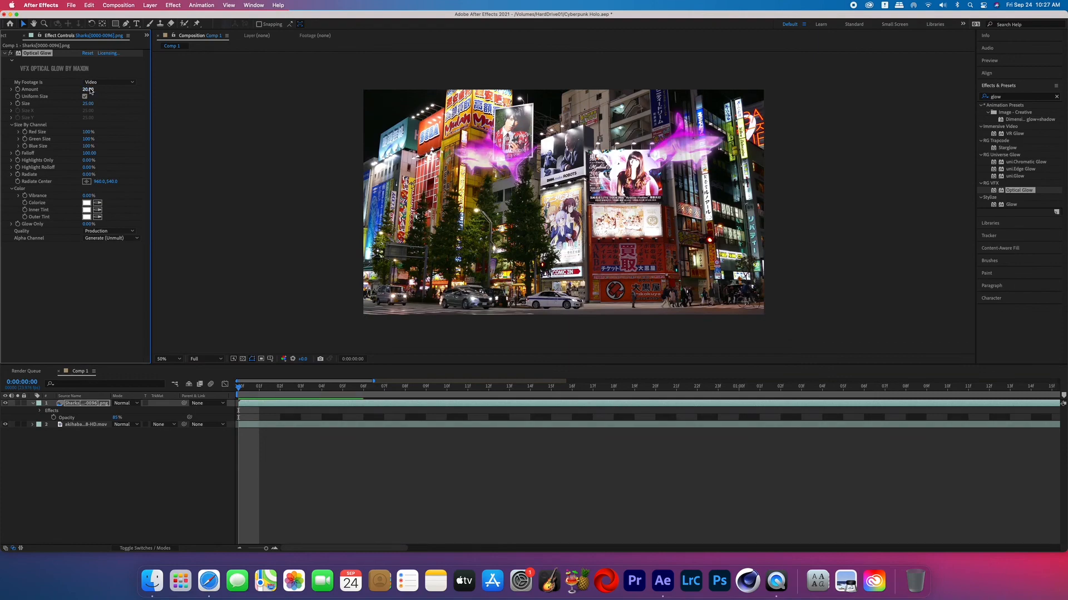